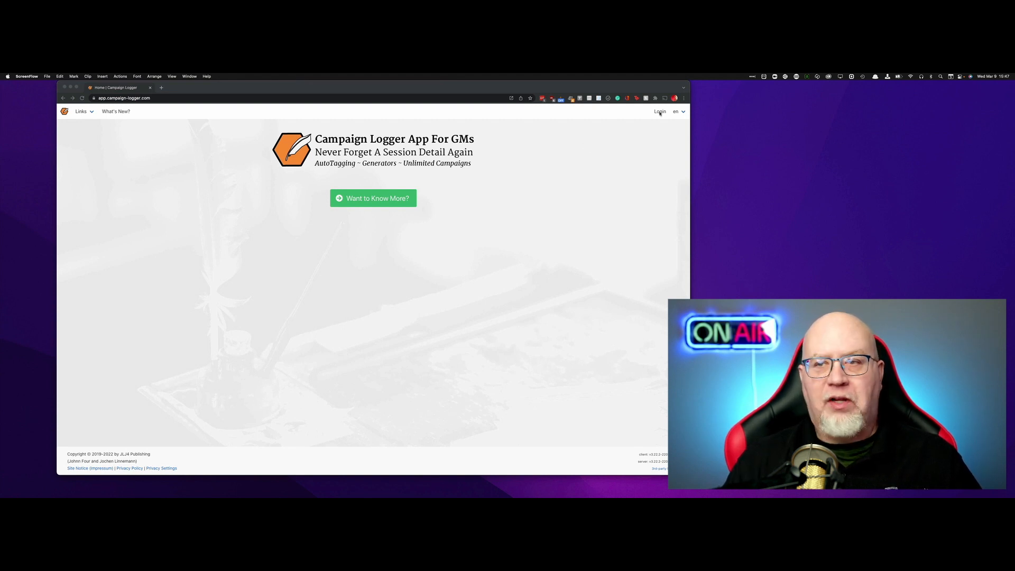
- Sign in to the Campaign Logger account and reach the Home Overview
click(660, 111)
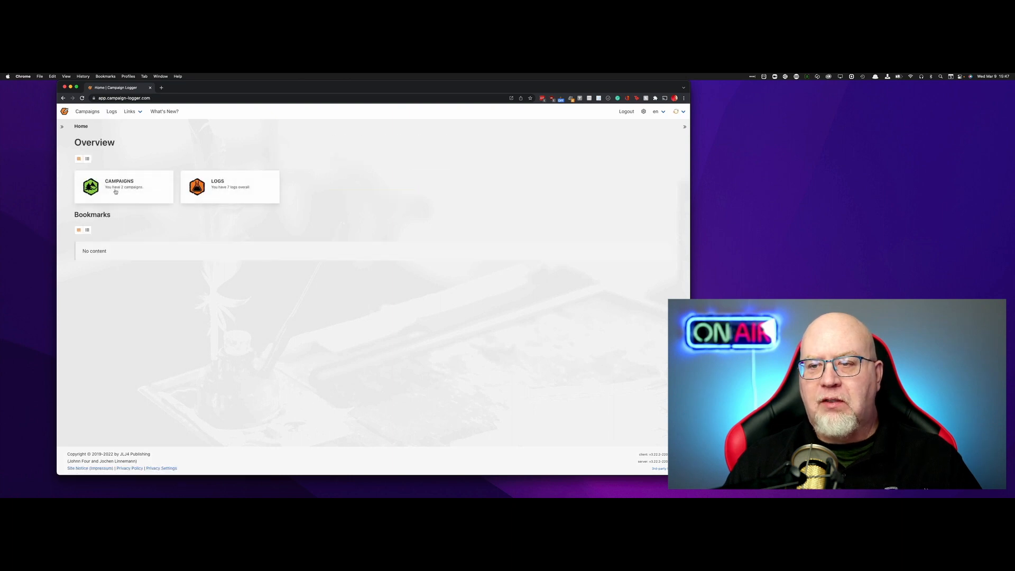
mouse_move(104, 180)
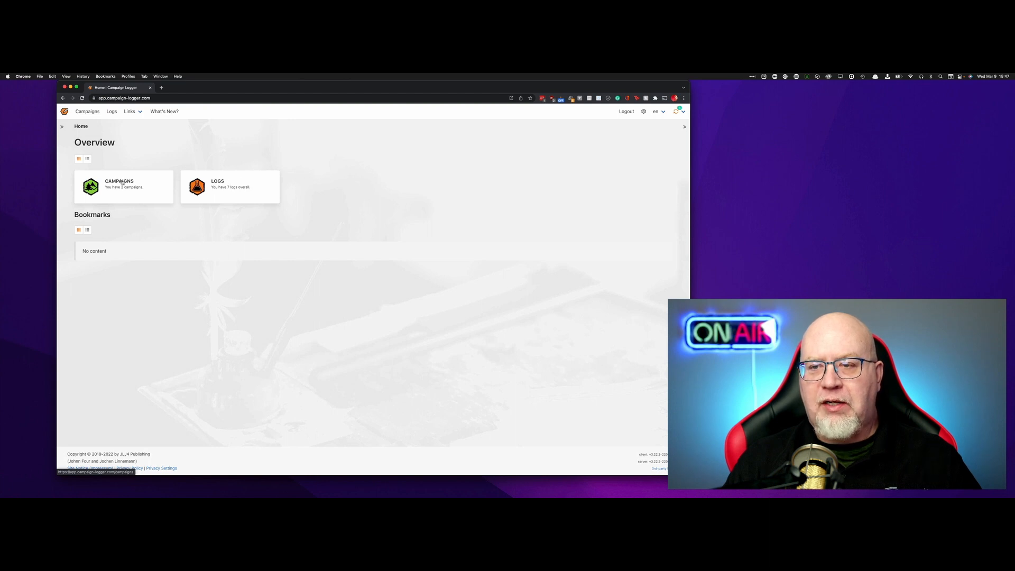
- Show the Campaigns page listing the campaigns created as GM
click(120, 183)
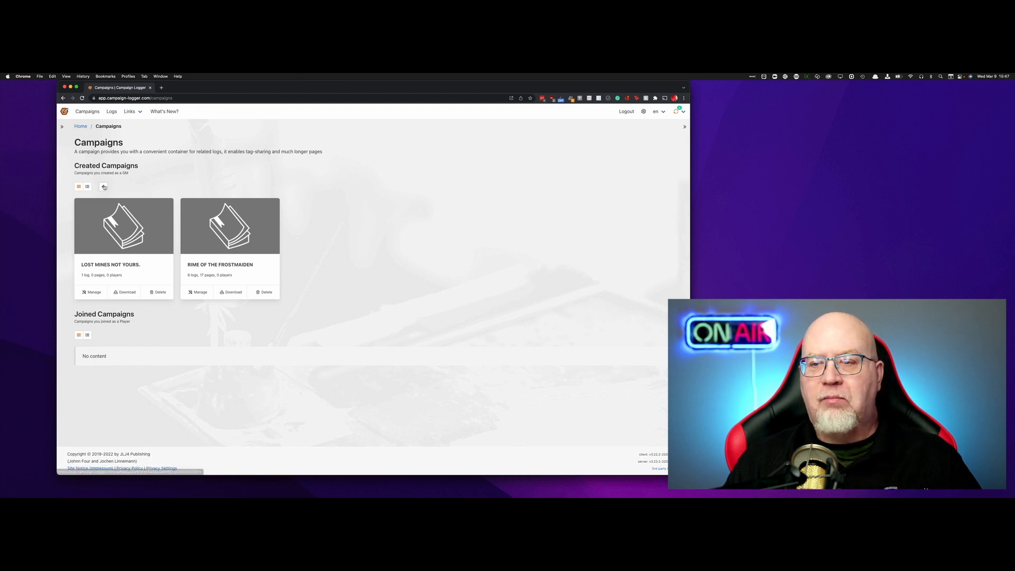
- Create a campaign titled 'Nemsoli Explains' described 'Showing how to use Campaign Logger'
click(104, 187)
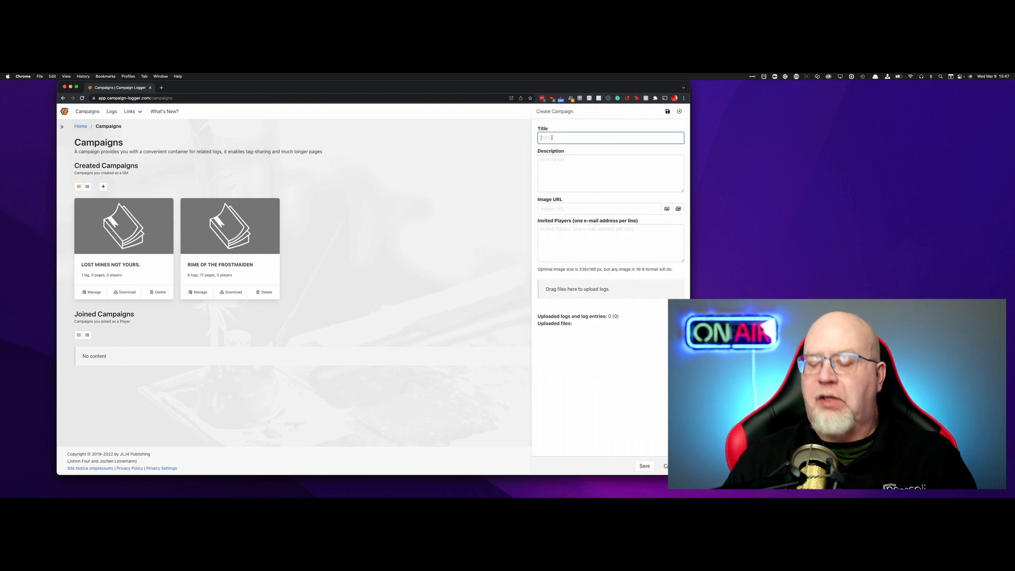
text(Nemsoli Explains)
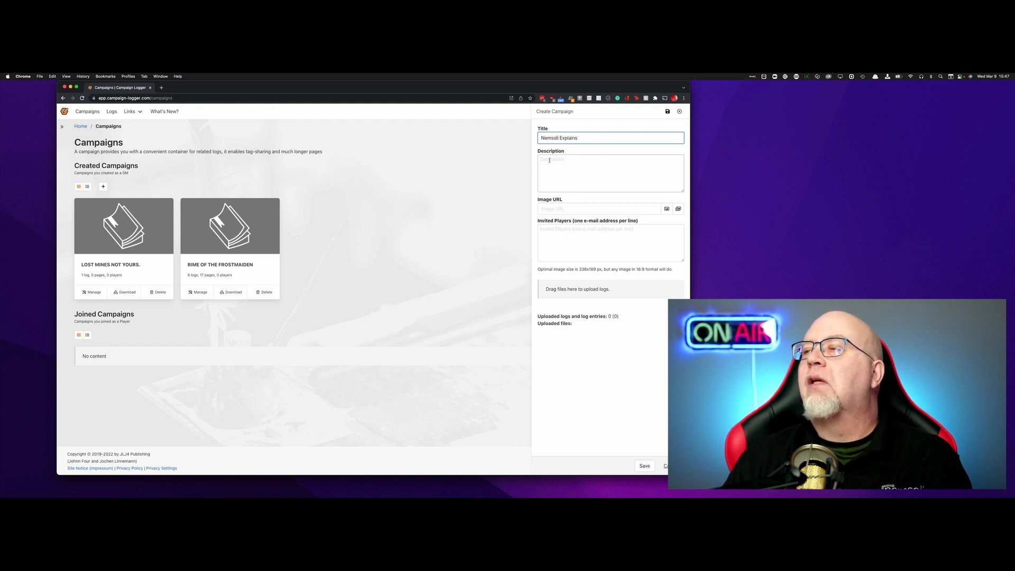
click(611, 172)
text(Showing how to use C)
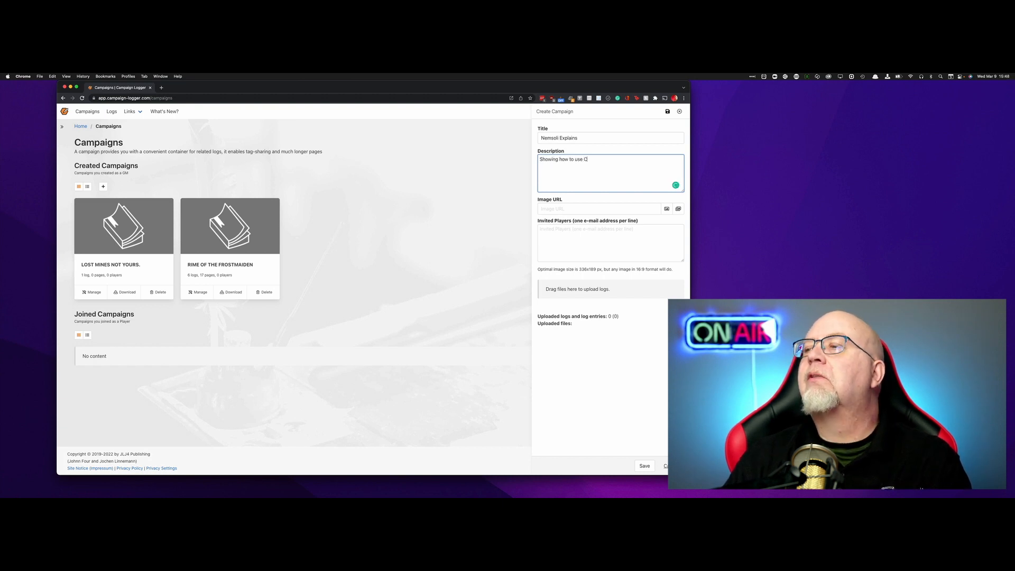
text(ampaign Logger)
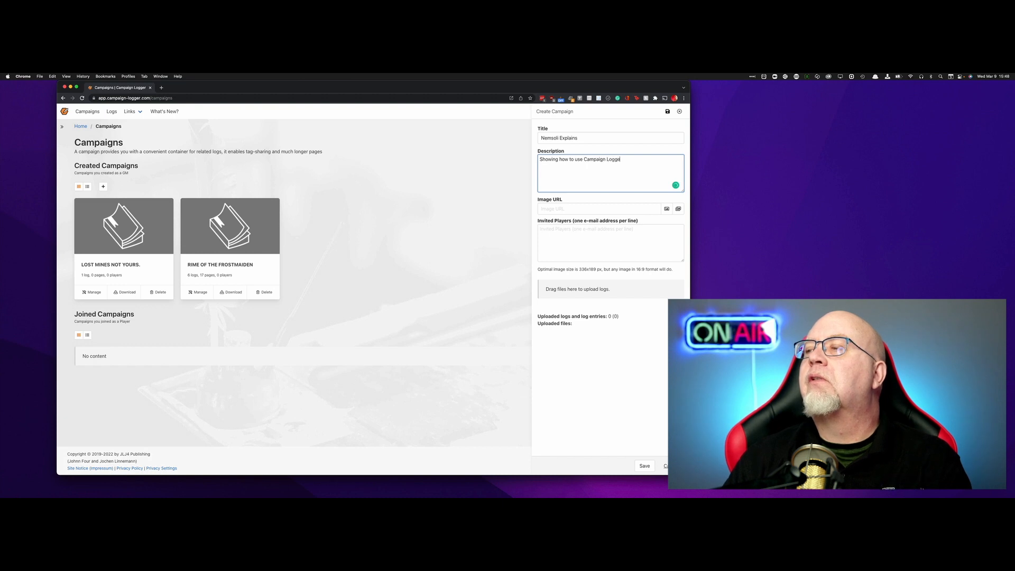
click(600, 209)
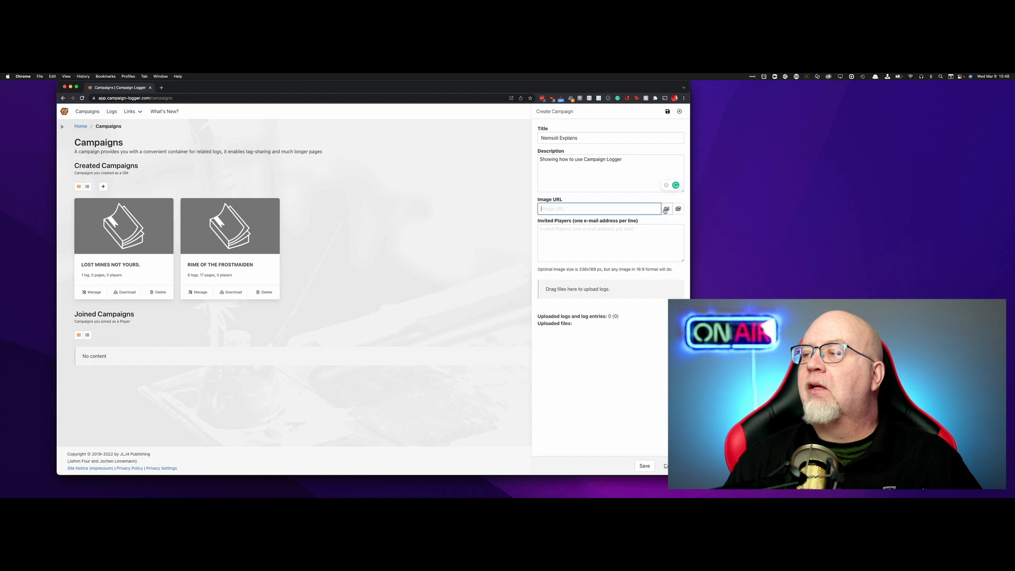
mouse_move(667, 209)
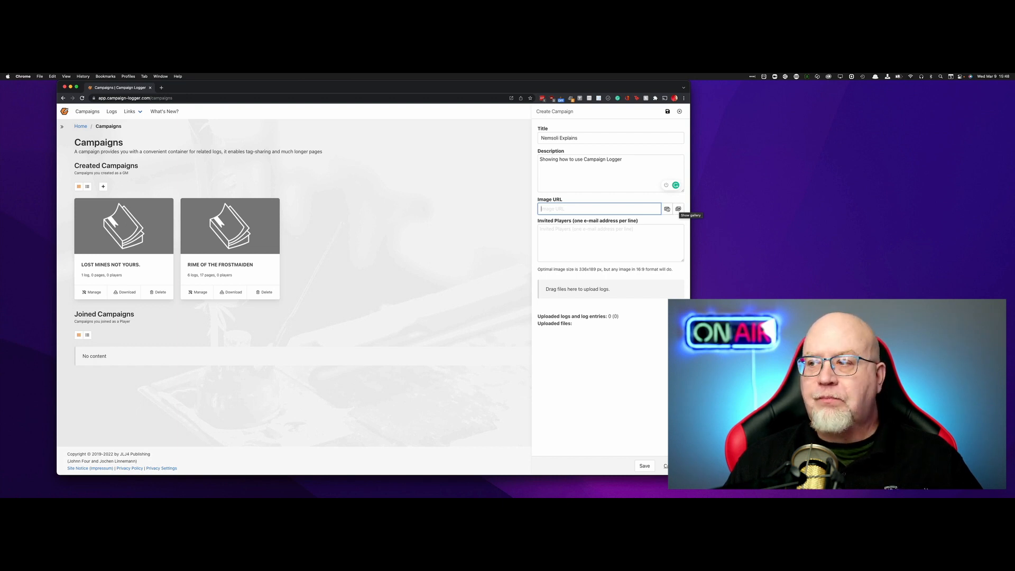
- Upload the logo file from the Nems show folder as the campaign image
click(678, 209)
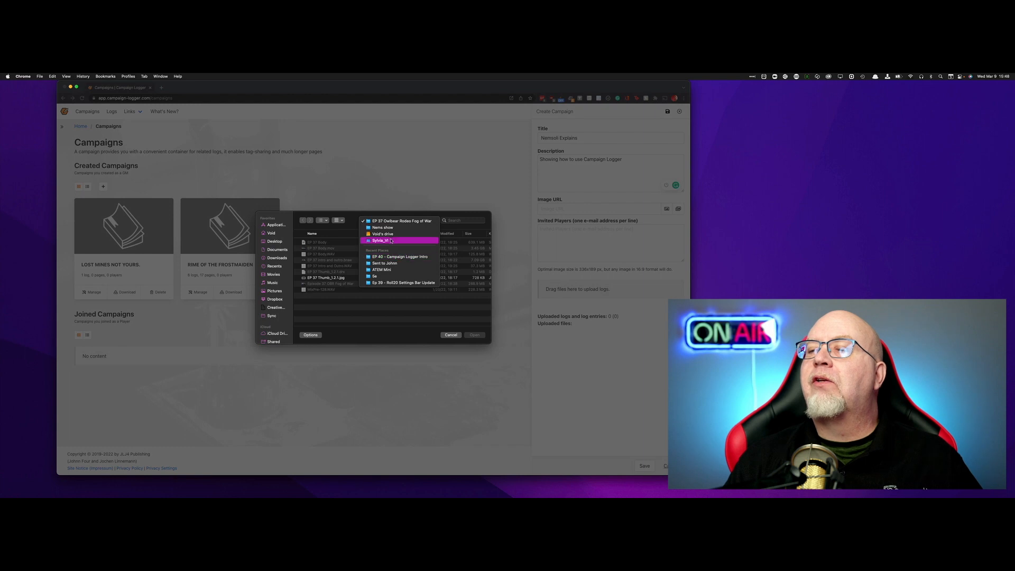
click(383, 228)
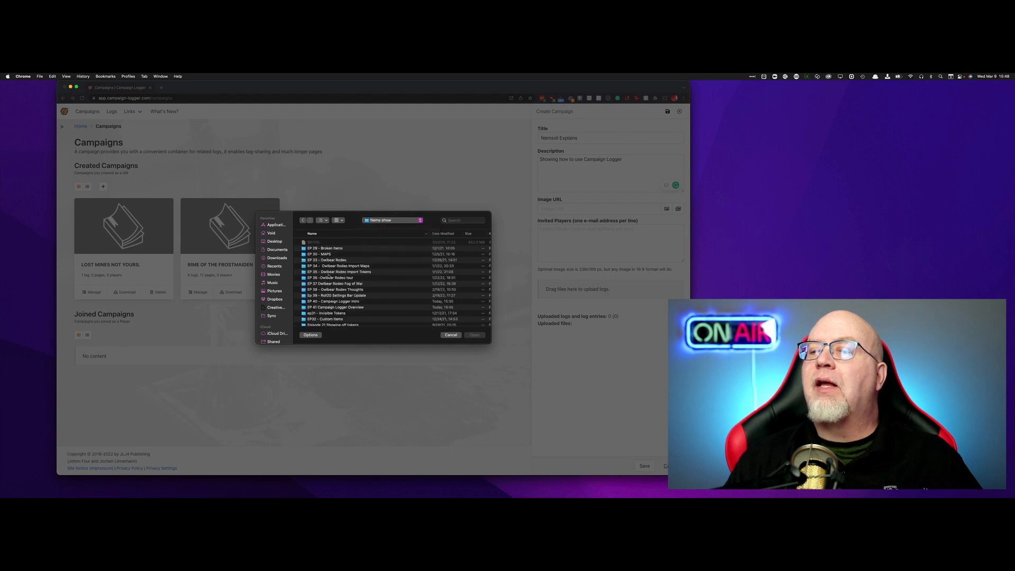
double_click(333, 307)
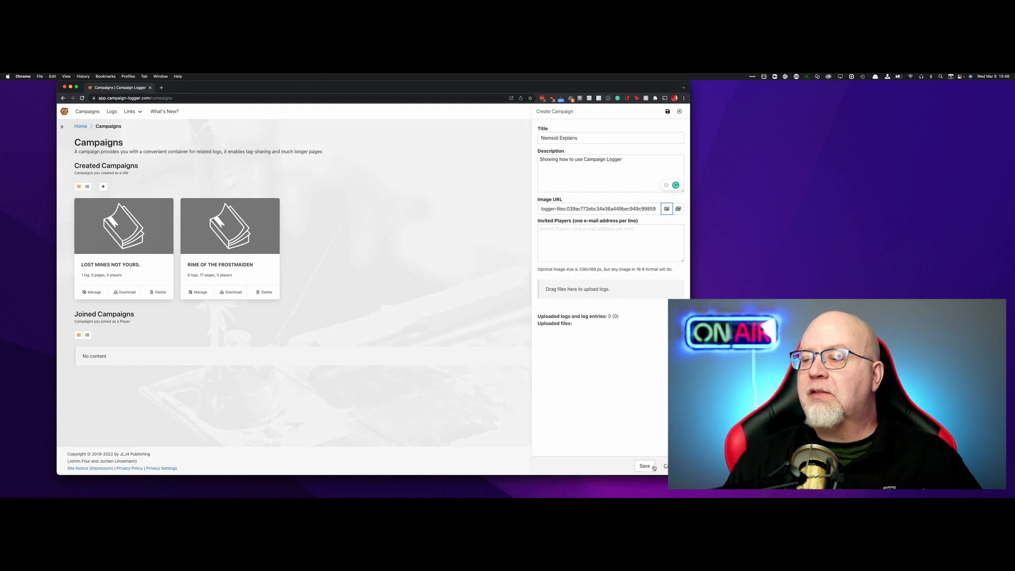
- Save the Nemsoli Explains campaign and manage it to reach its empty logs page
click(645, 466)
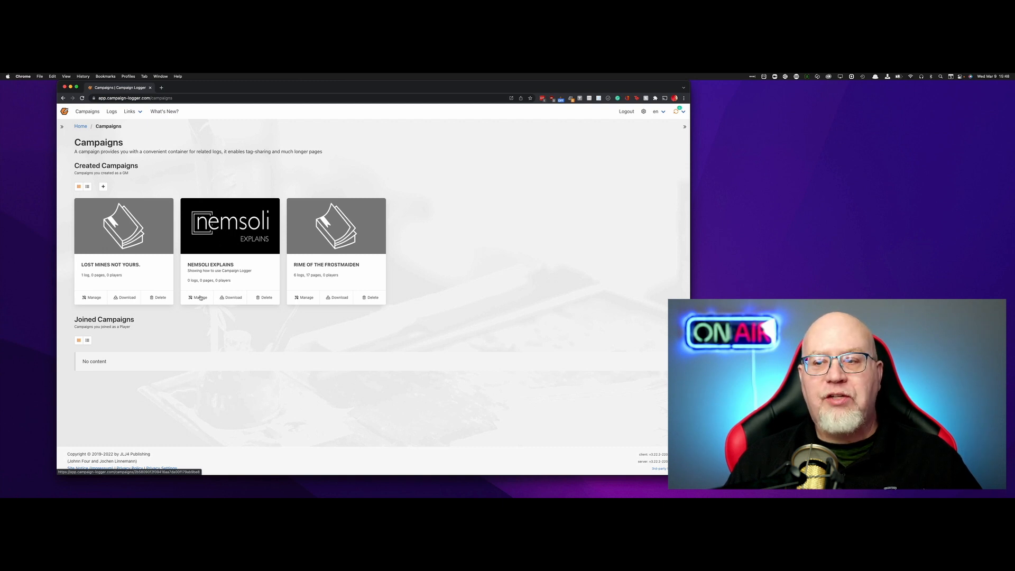
click(199, 297)
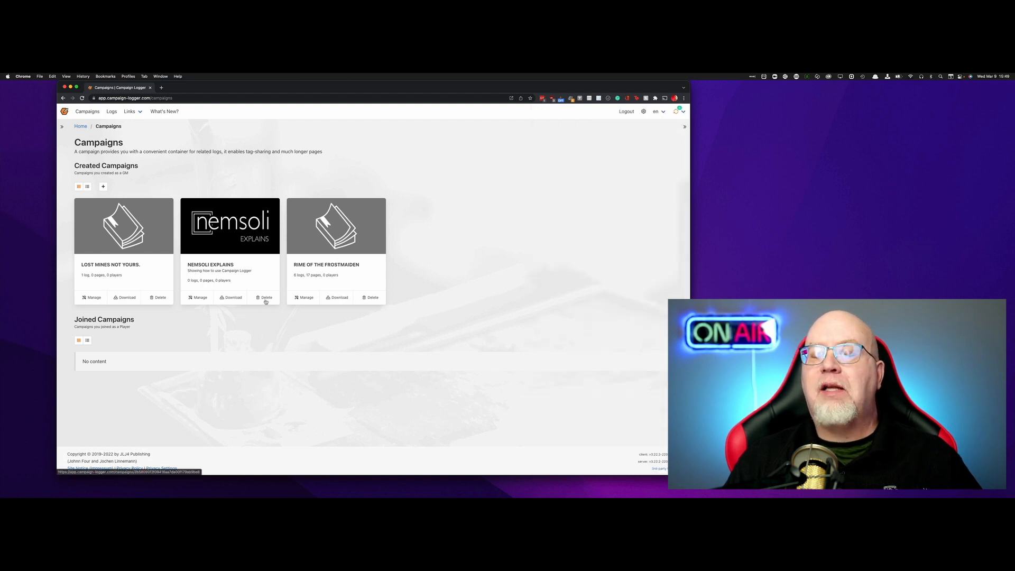
mouse_move(265, 300)
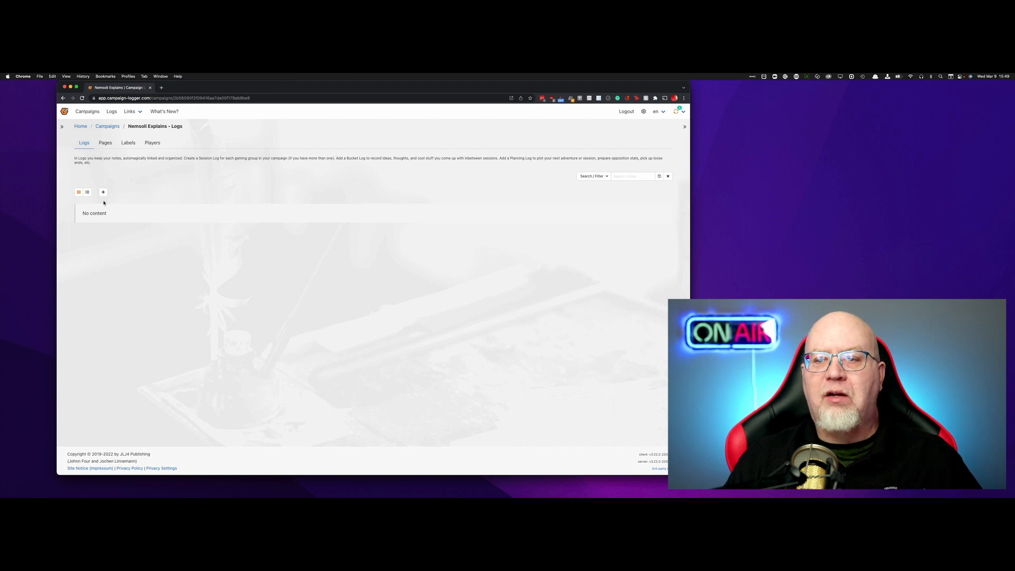
mouse_move(102, 192)
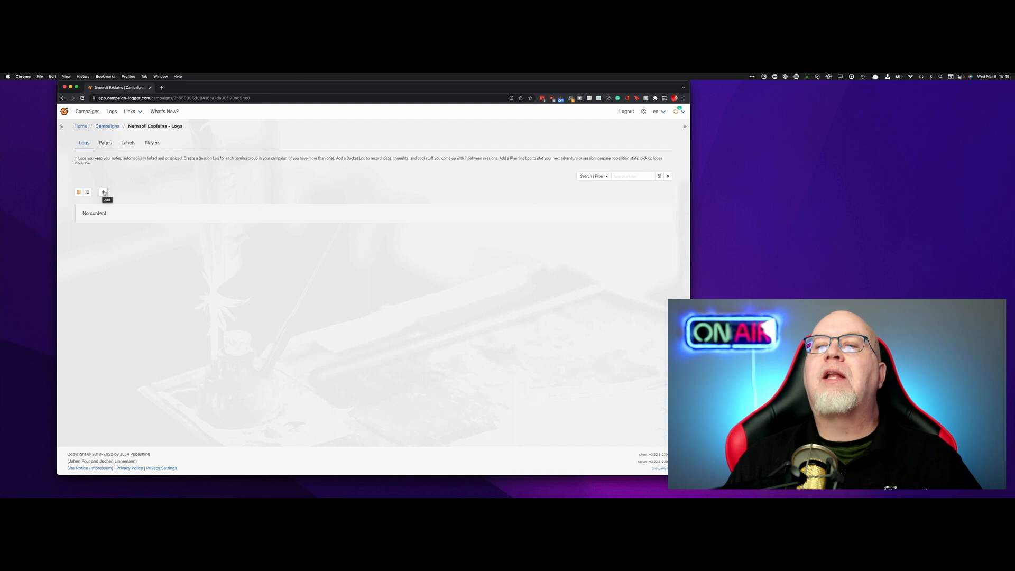
- Create a log titled 'Log 1' with description 'showing a log of the game'
click(103, 192)
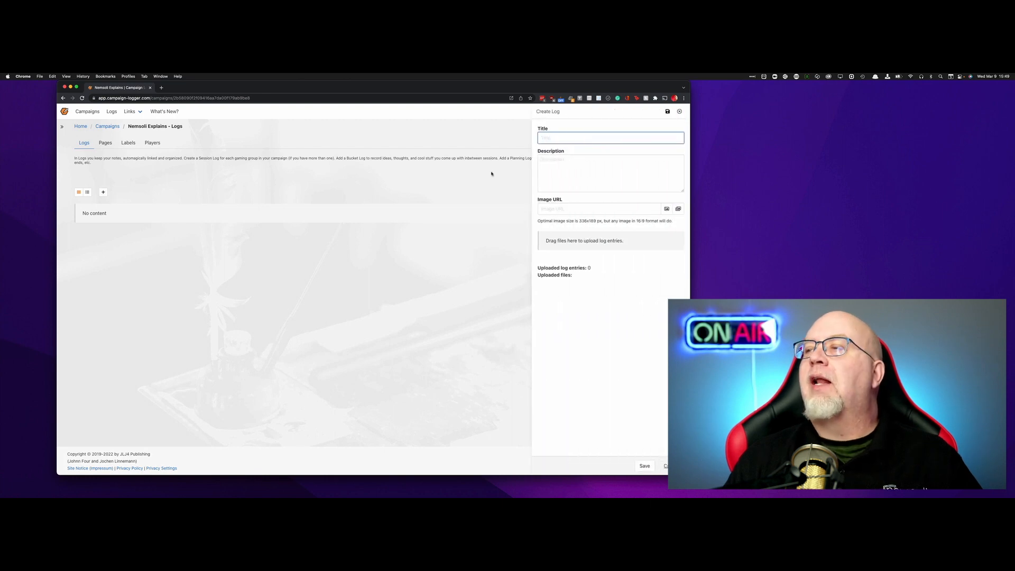
click(611, 138)
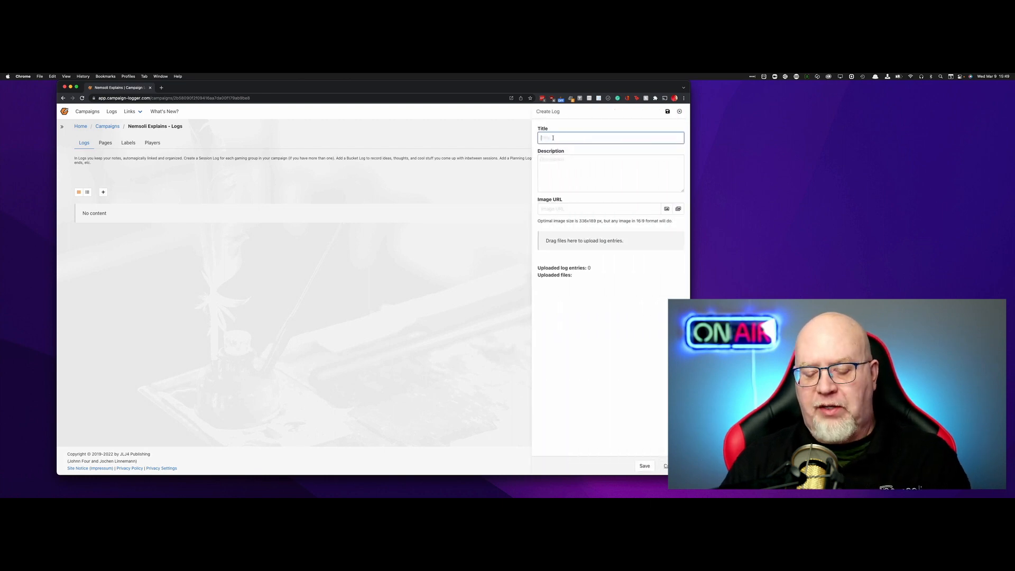
text(Log)
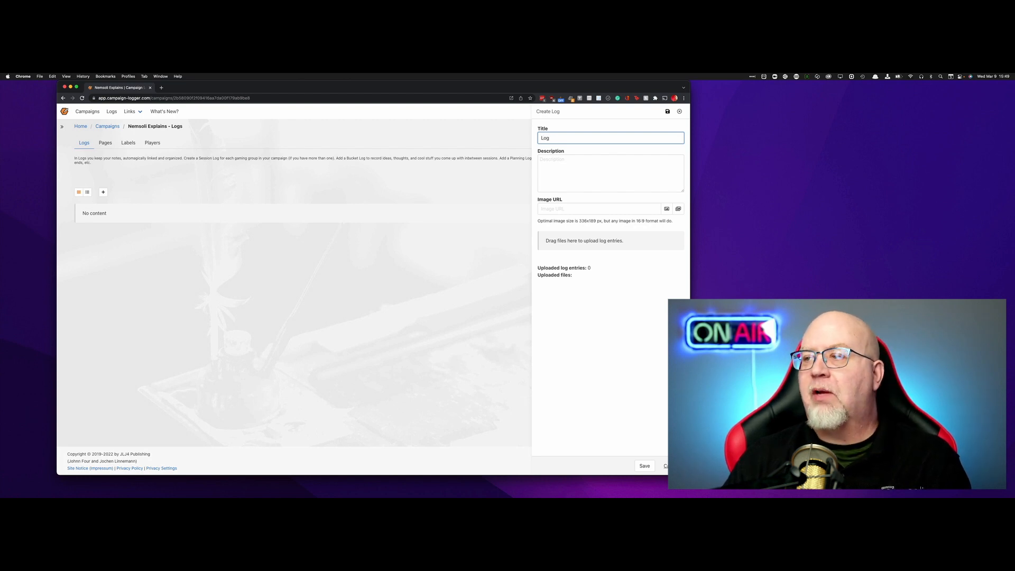
click(581, 163)
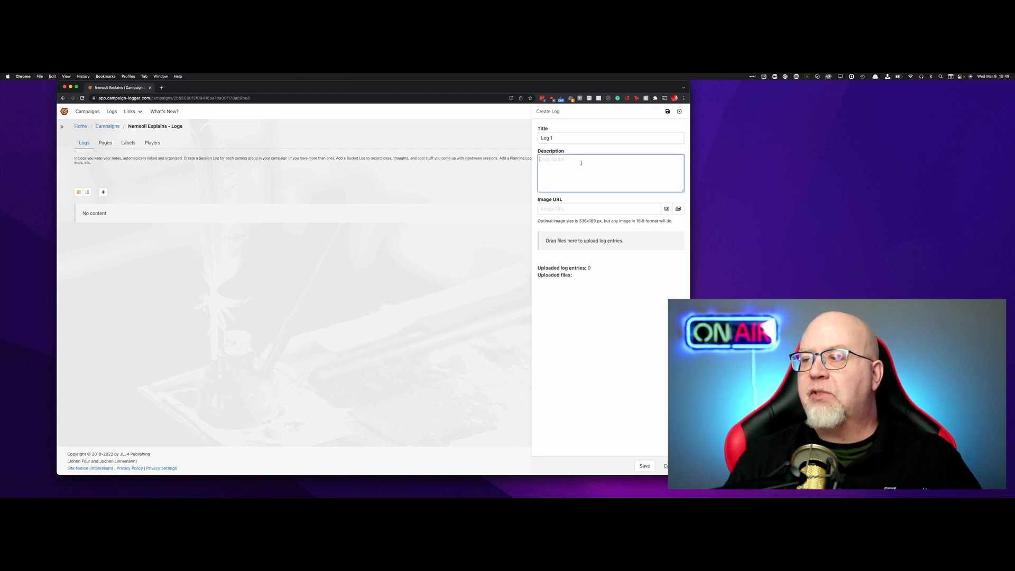
text(showing a log of the game)
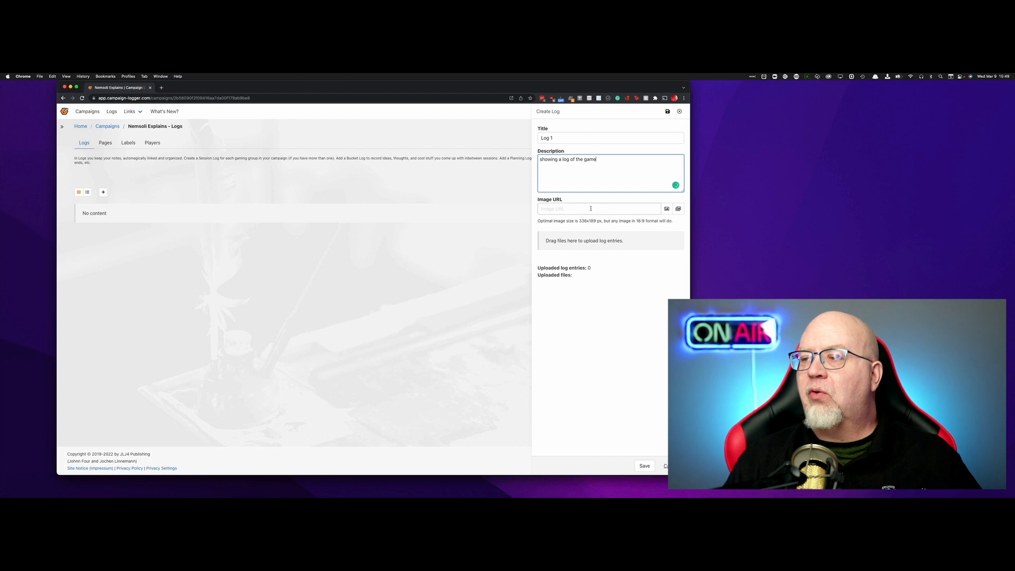
mouse_move(578, 209)
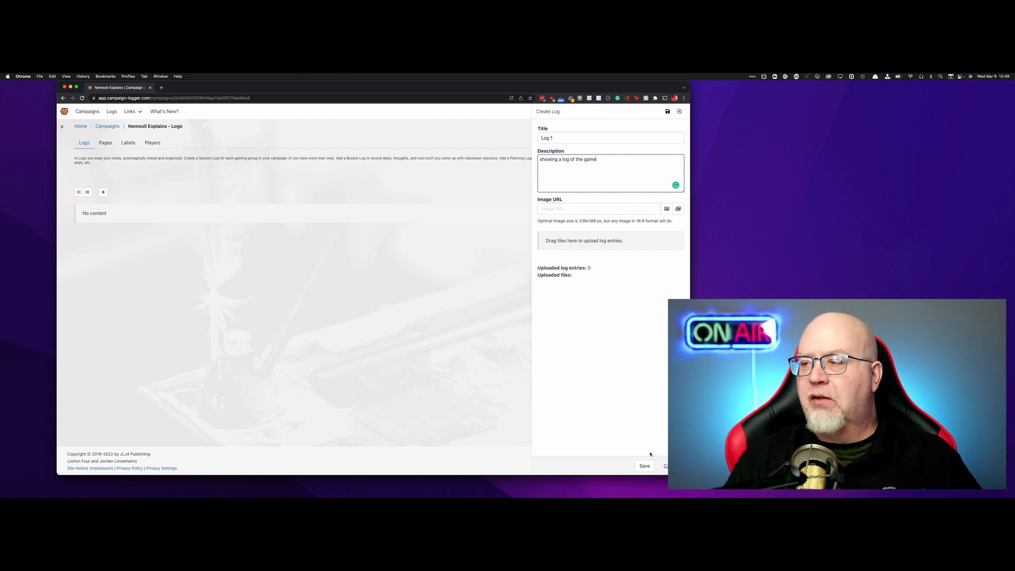
mouse_move(655, 444)
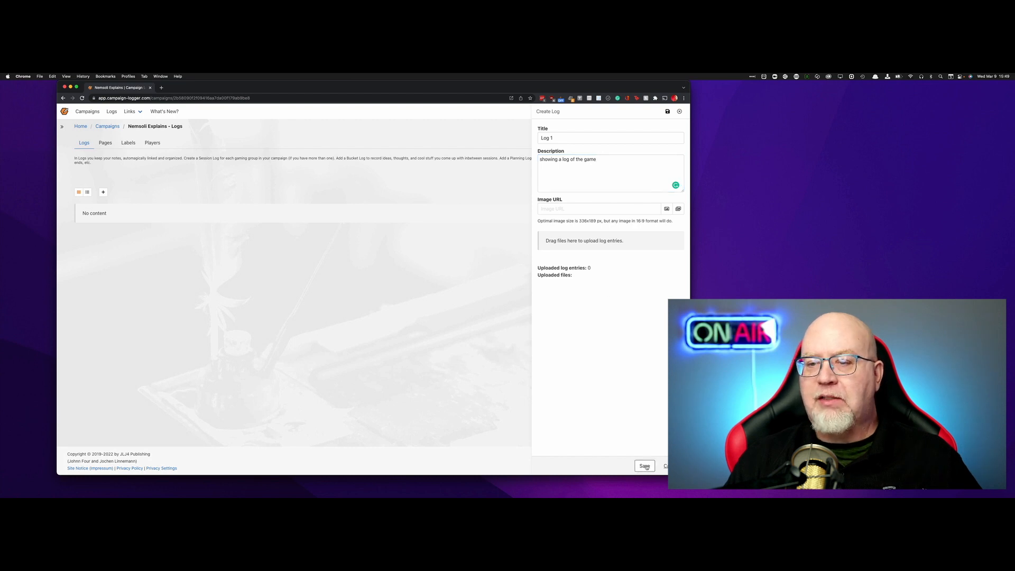
- Save Log 1 and start a new entry on its empty entries page
click(645, 466)
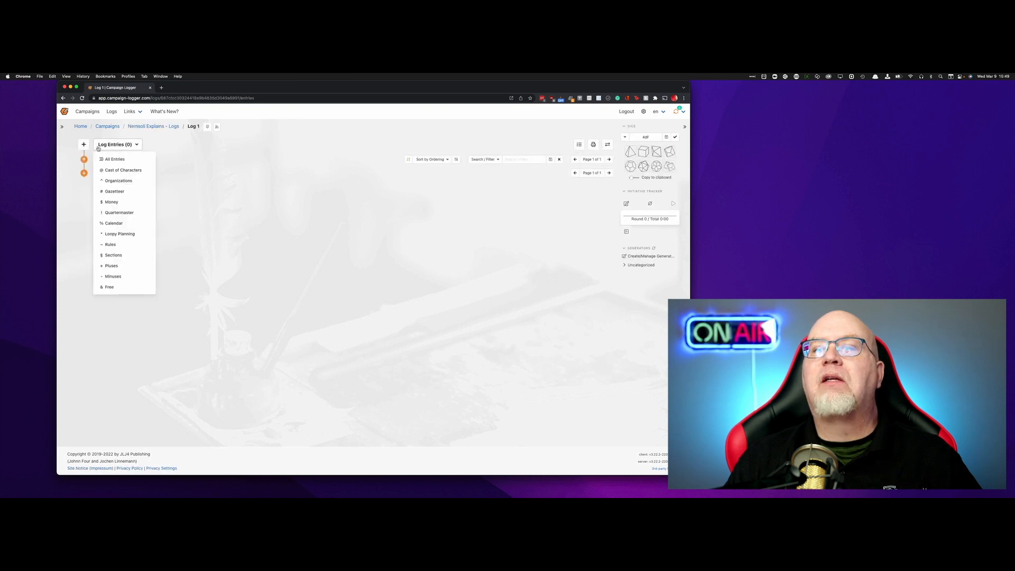
click(118, 145)
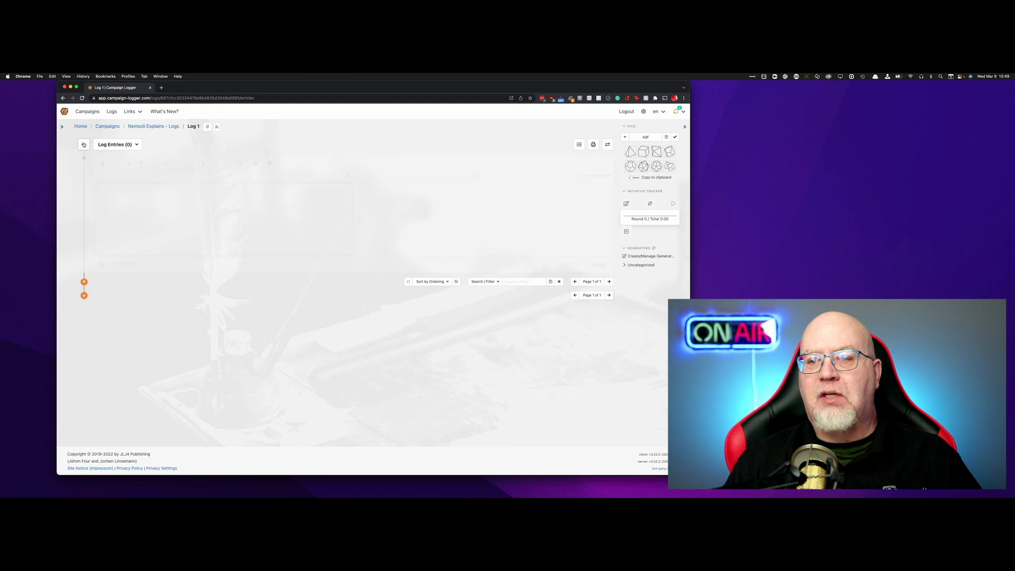
- Write entry 'Session 0' reading '^Party^ meet in a #^Bar^.' with Party and Bar tagged
click(84, 144)
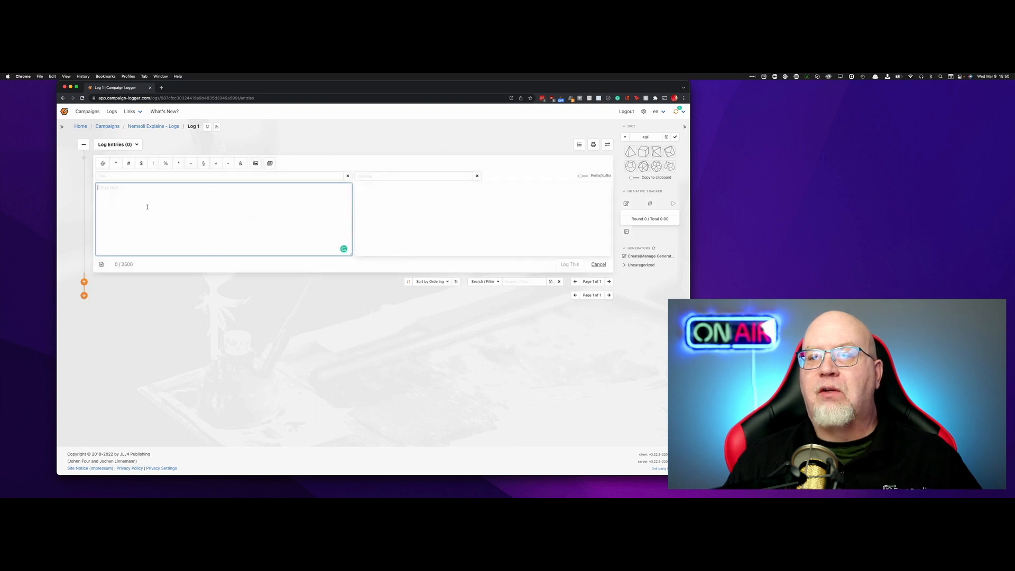
click(215, 175)
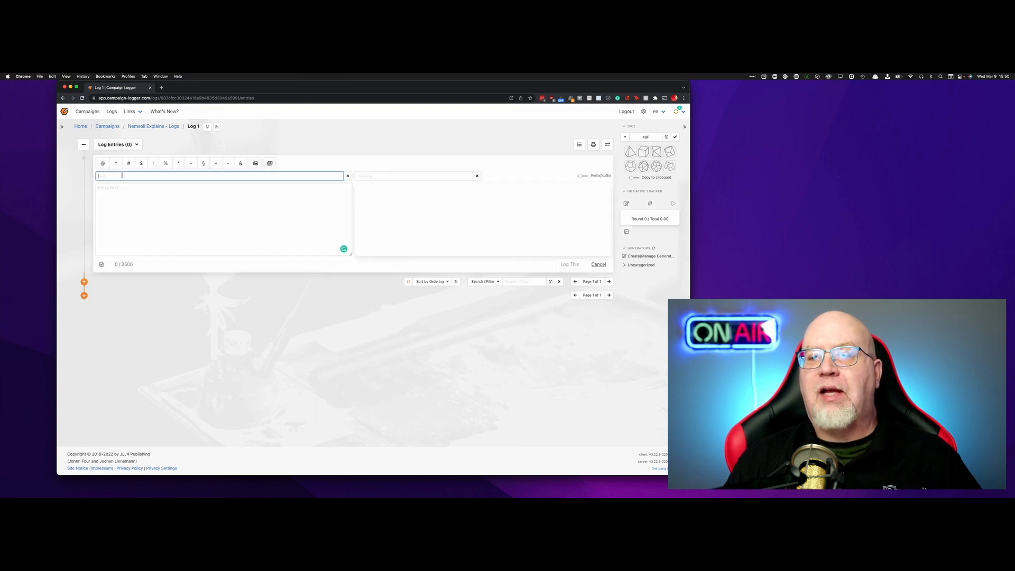
text(Session)
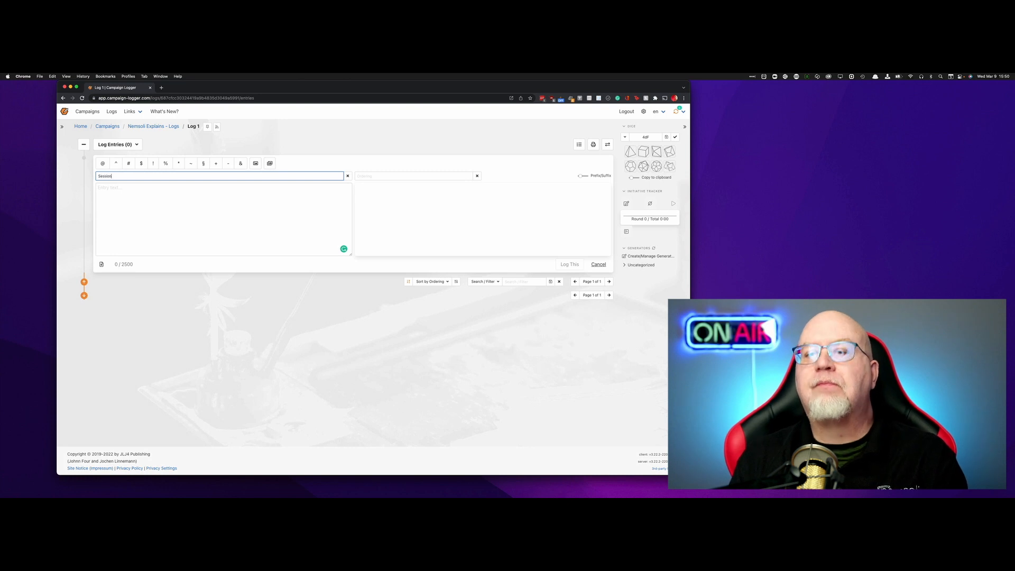
text(6)
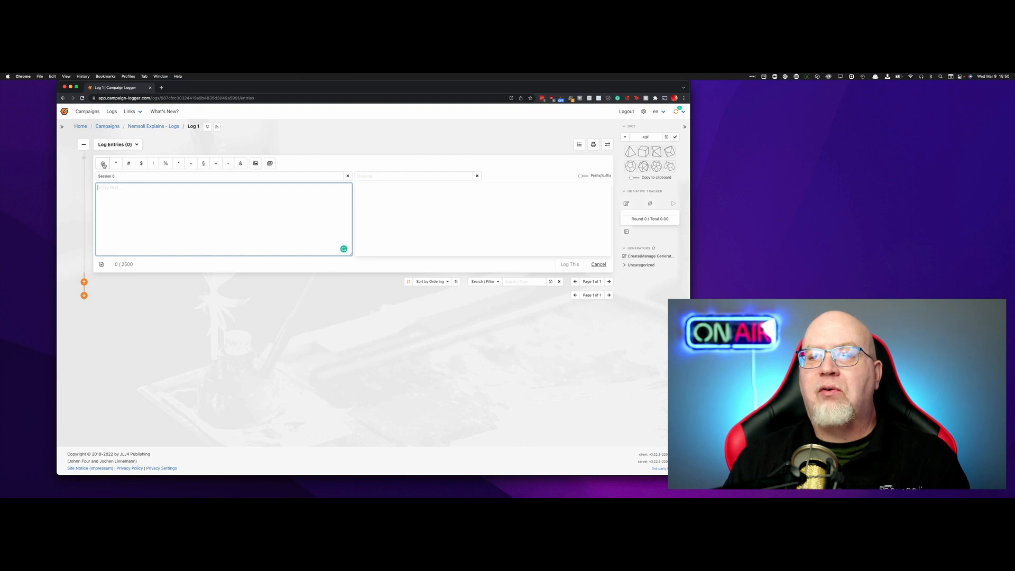
mouse_move(116, 164)
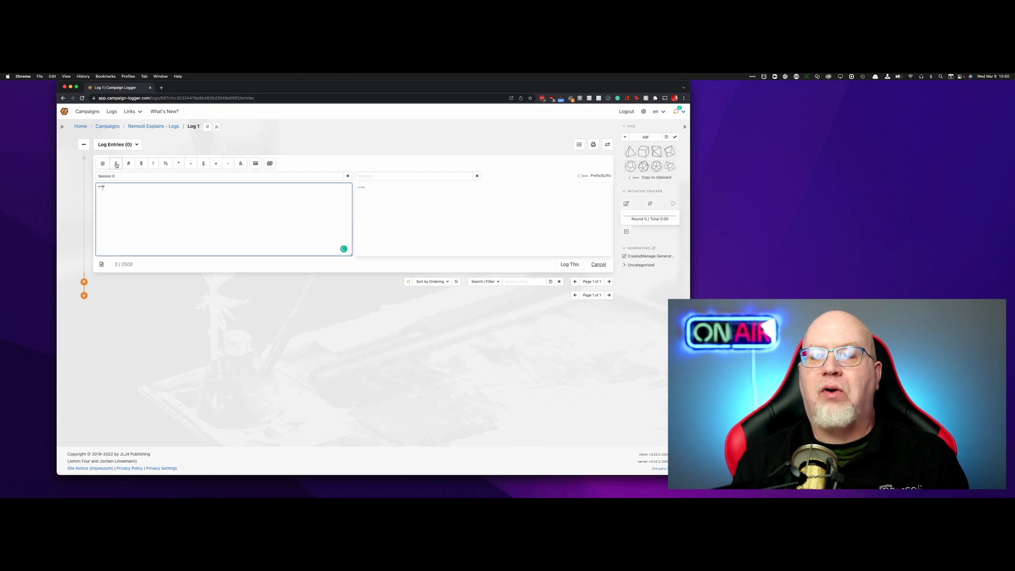
text(Part)
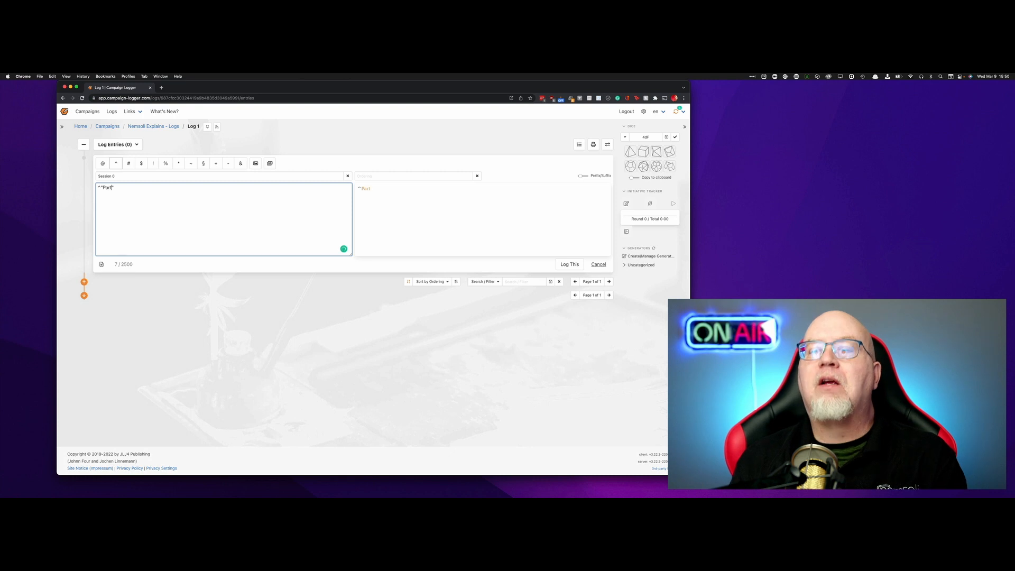
text(y)
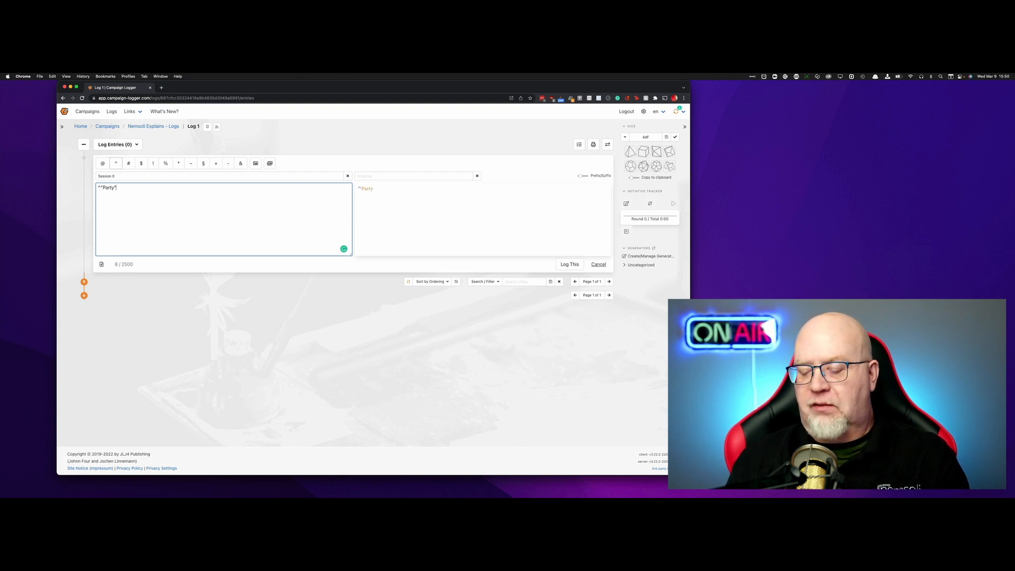
text(m)
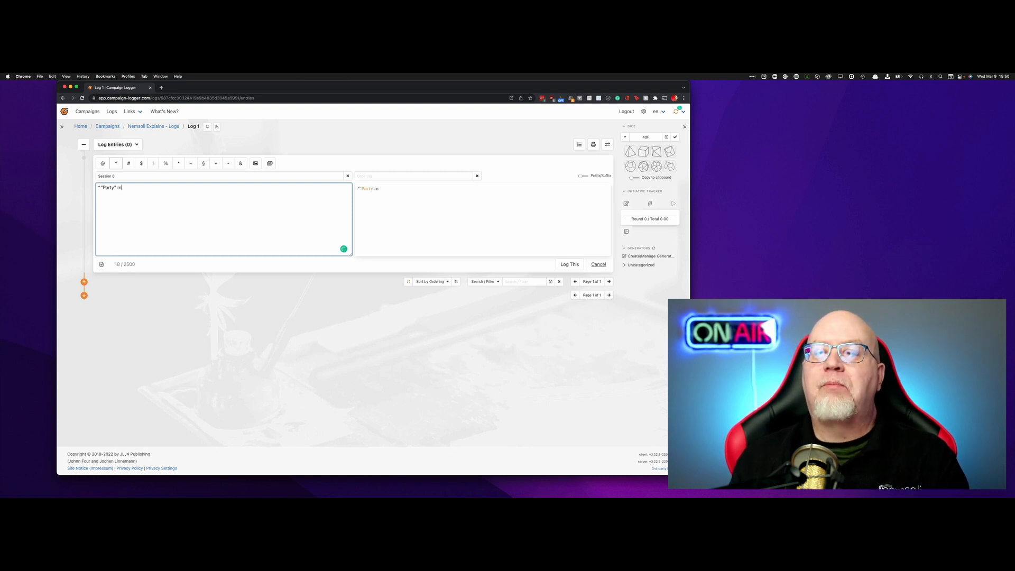
text(eet in a #")
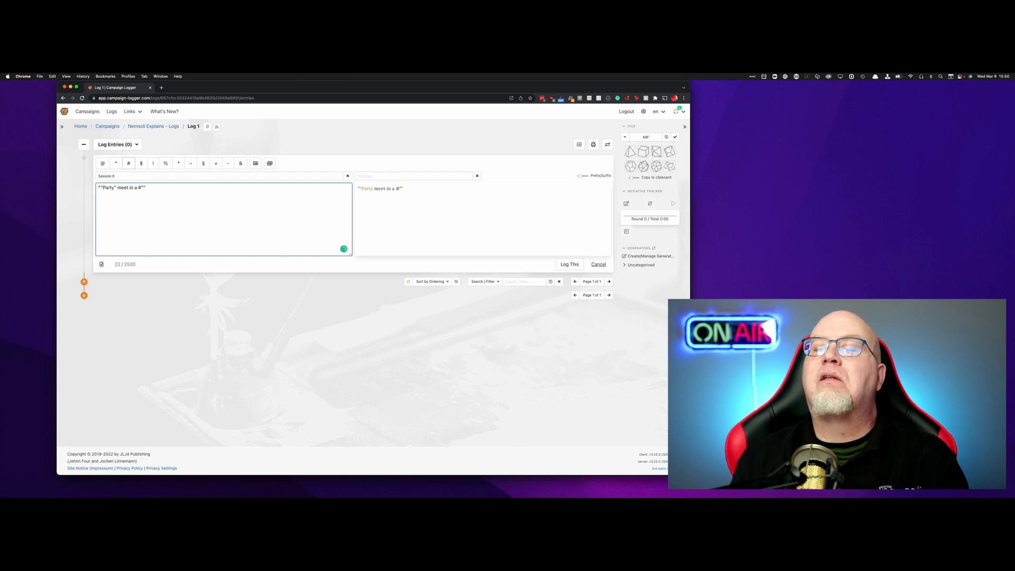
text(Bar)
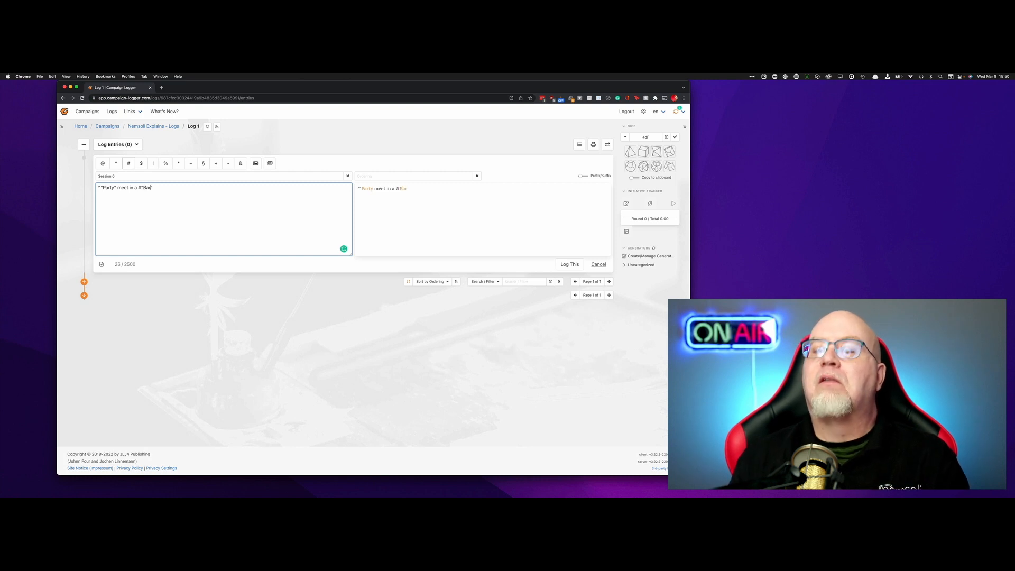
text(.)
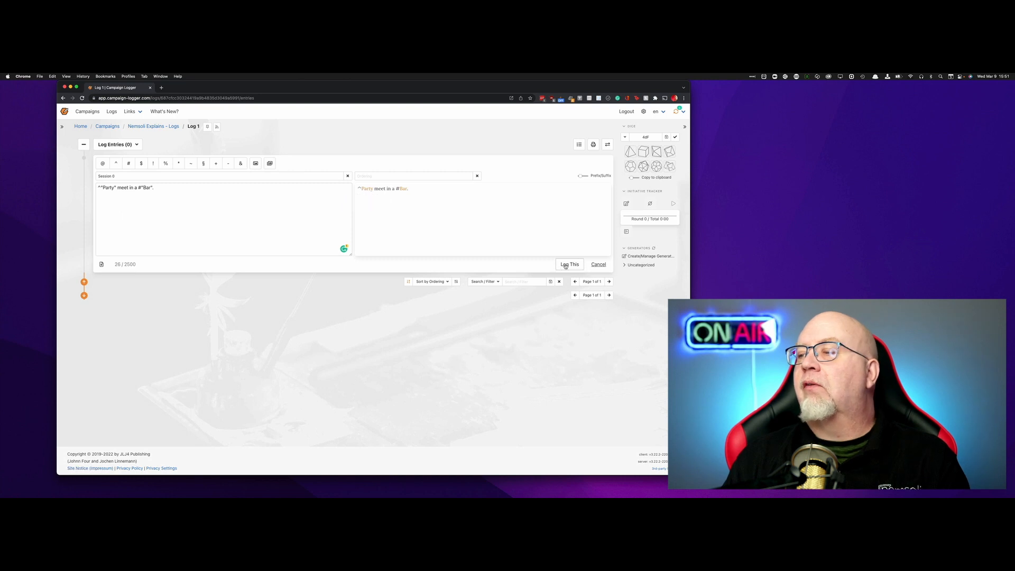
- Log the Session 0 entry and expand the Uncategorized generators list
click(570, 264)
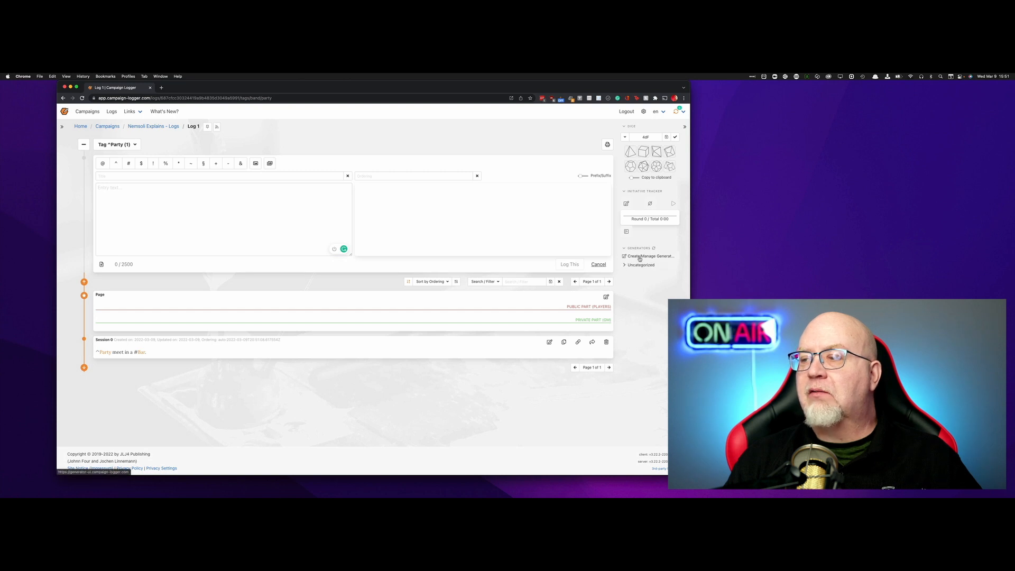
click(625, 265)
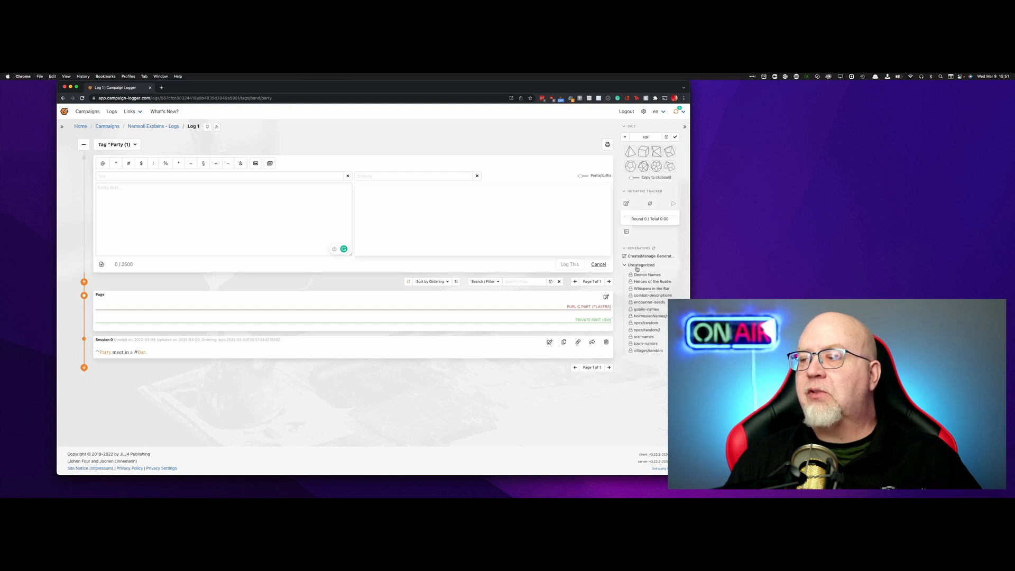